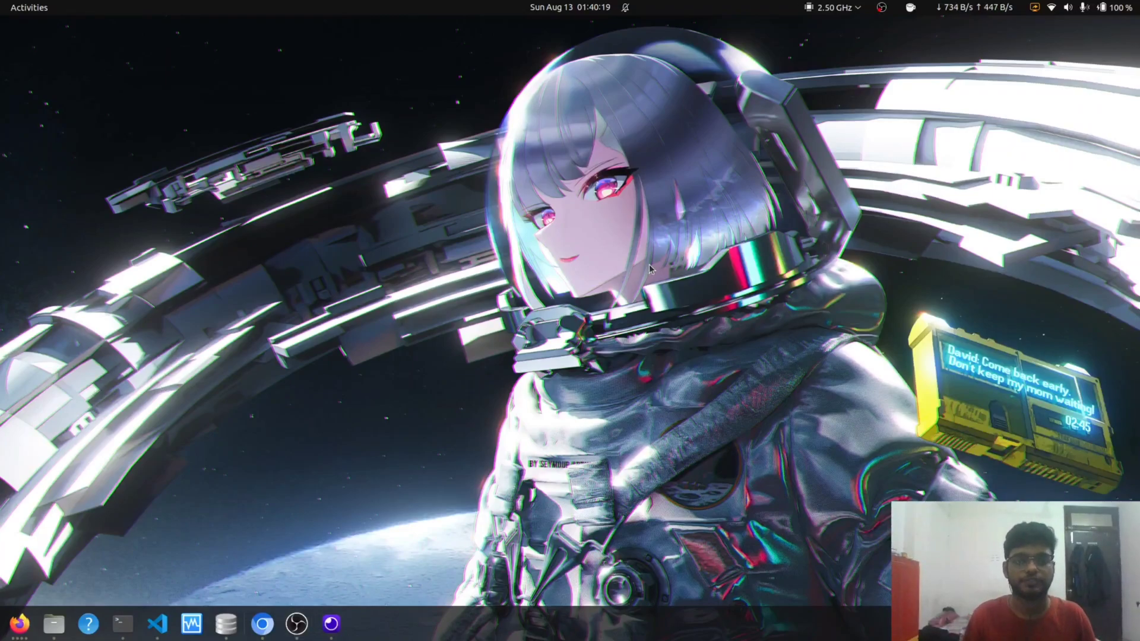
Step: Bring the Visual Studio Code window with the grocery store project to the front
click(29, 7)
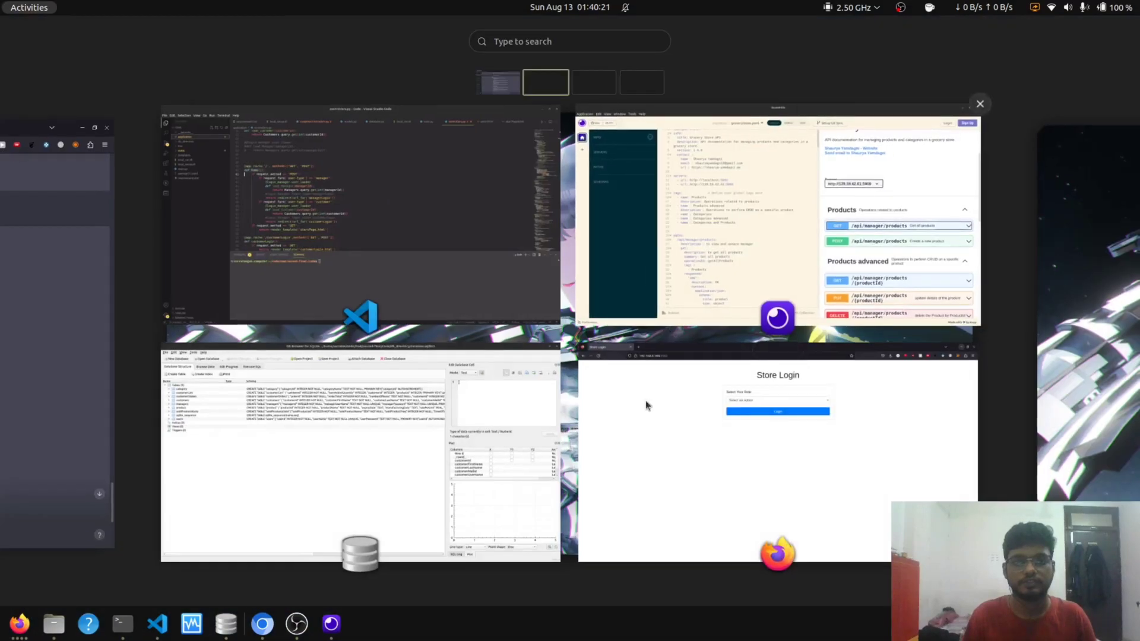
click(360, 218)
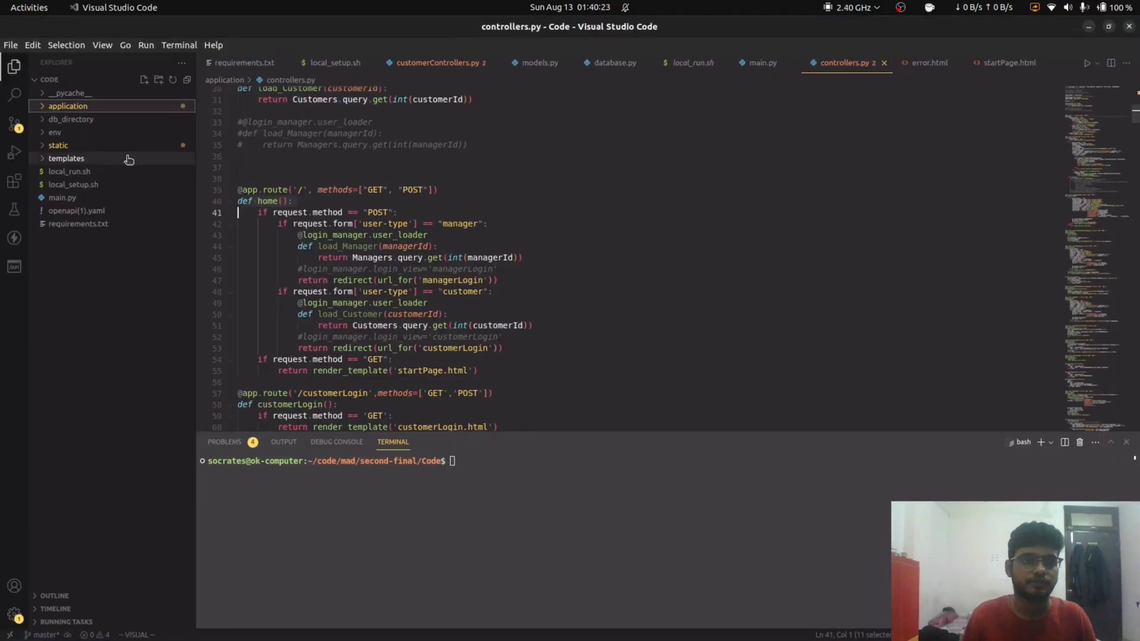
Step: Review local_setup.sh, then show local_run.sh which activates the venv and runs main.py
click(73, 184)
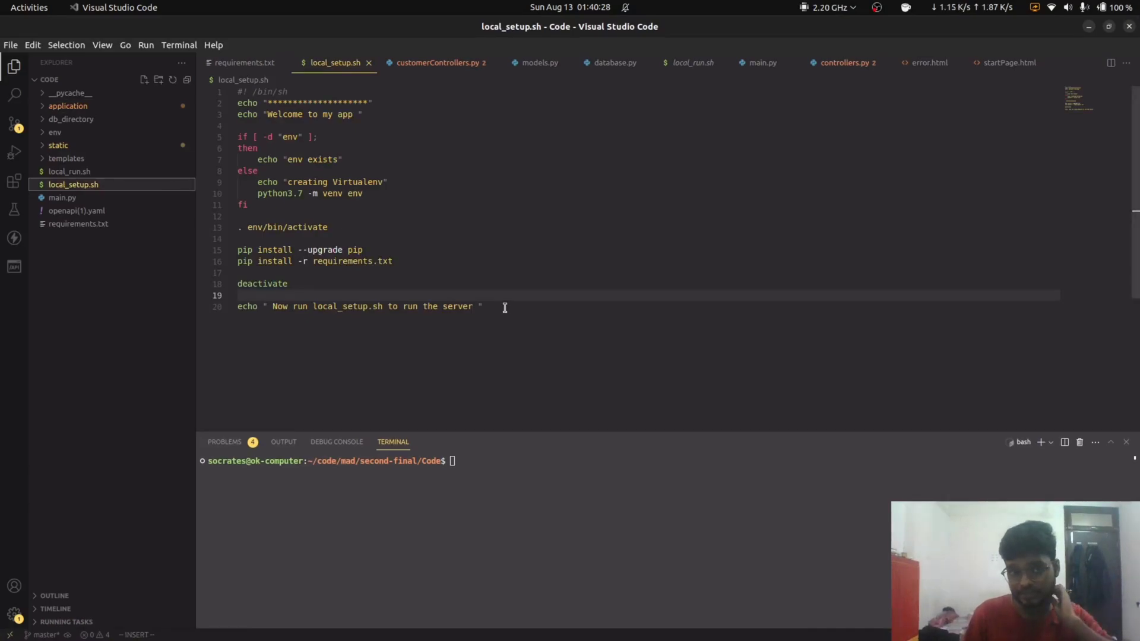
mouse_move(389, 143)
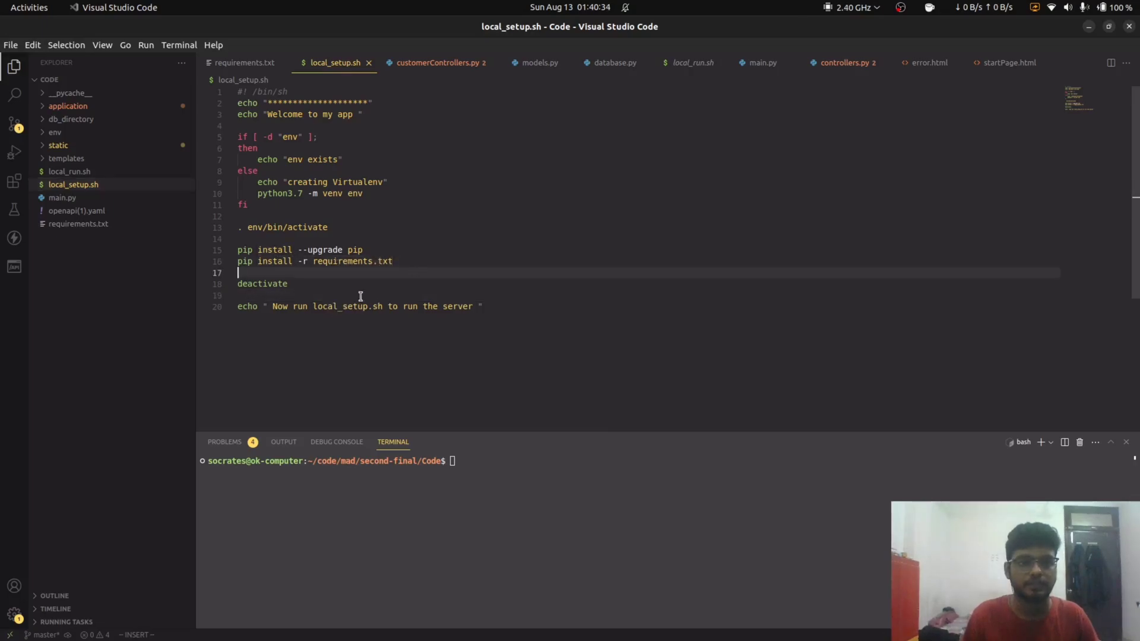
click(69, 171)
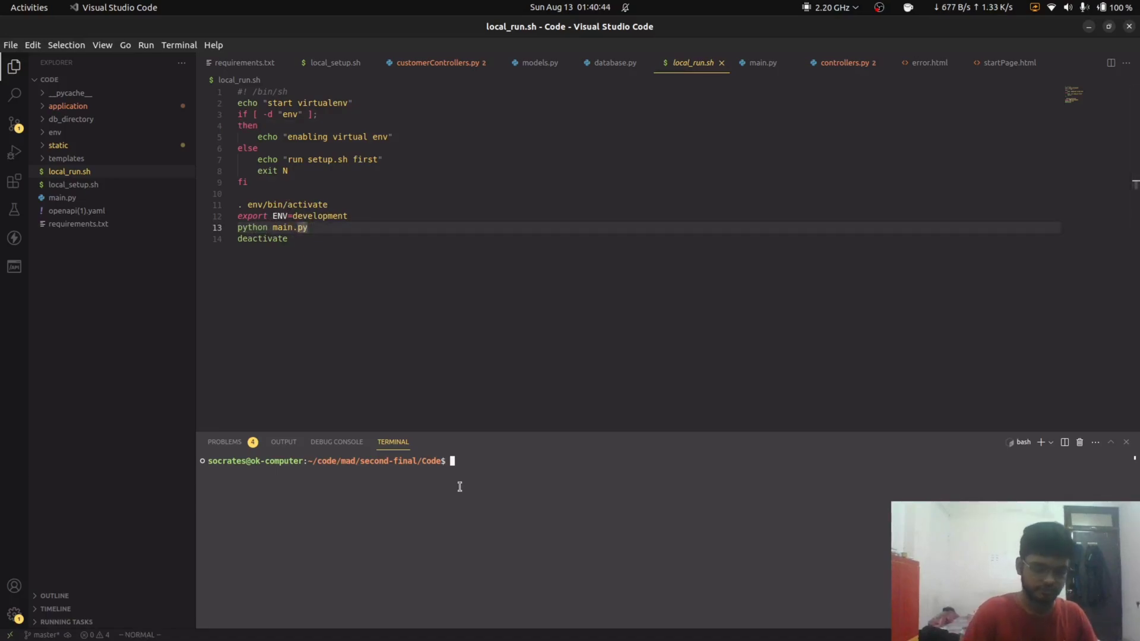
Step: Run ./local_run.sh in the terminal to serve the Flask app on port 5002
text(./local_run.sh)
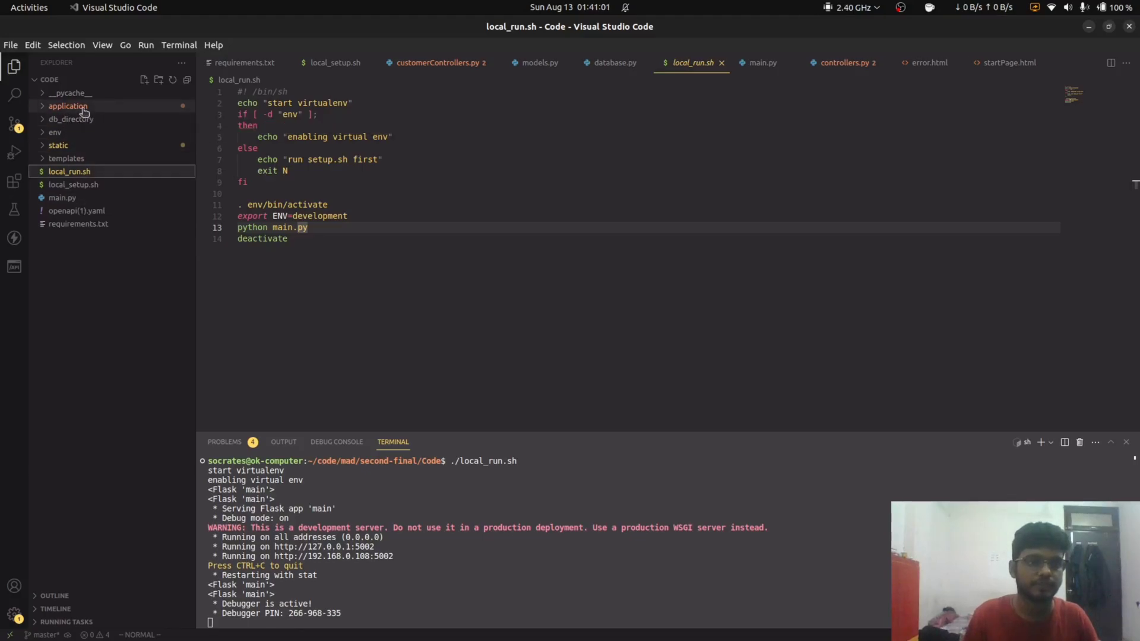
Step: Expand the application, db_directory, env, static and templates folders to show their files
click(68, 105)
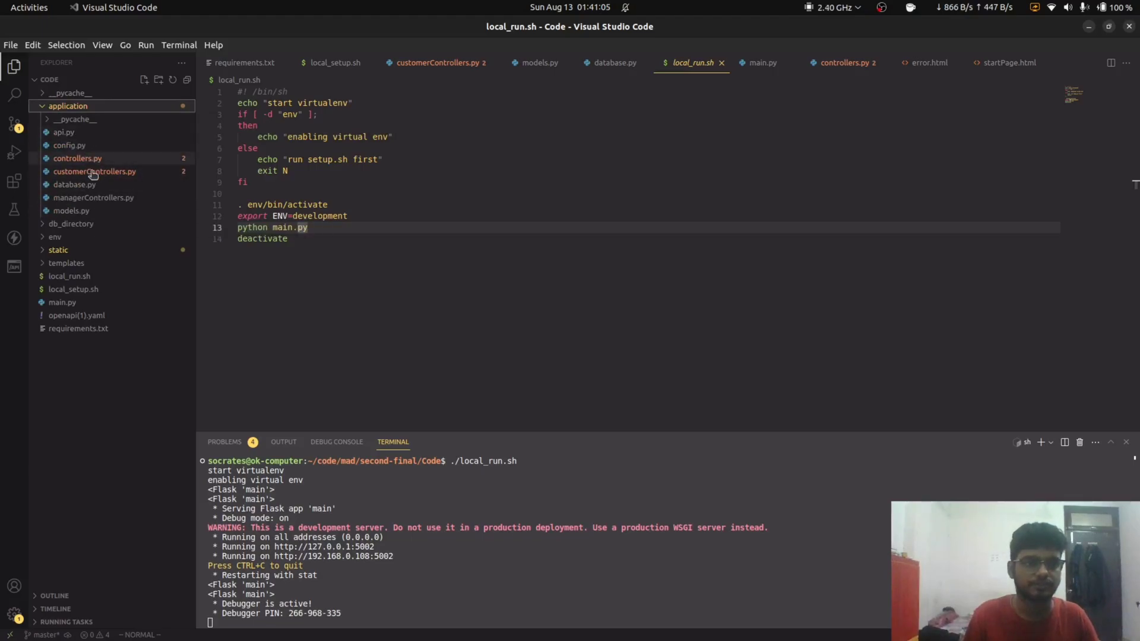
click(72, 224)
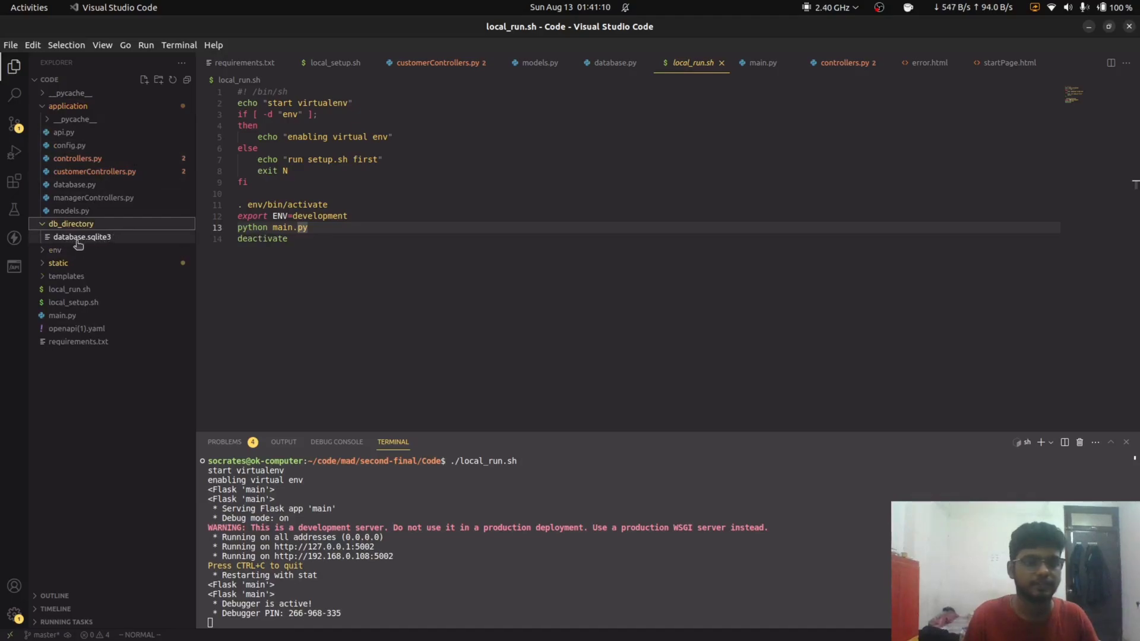
click(55, 250)
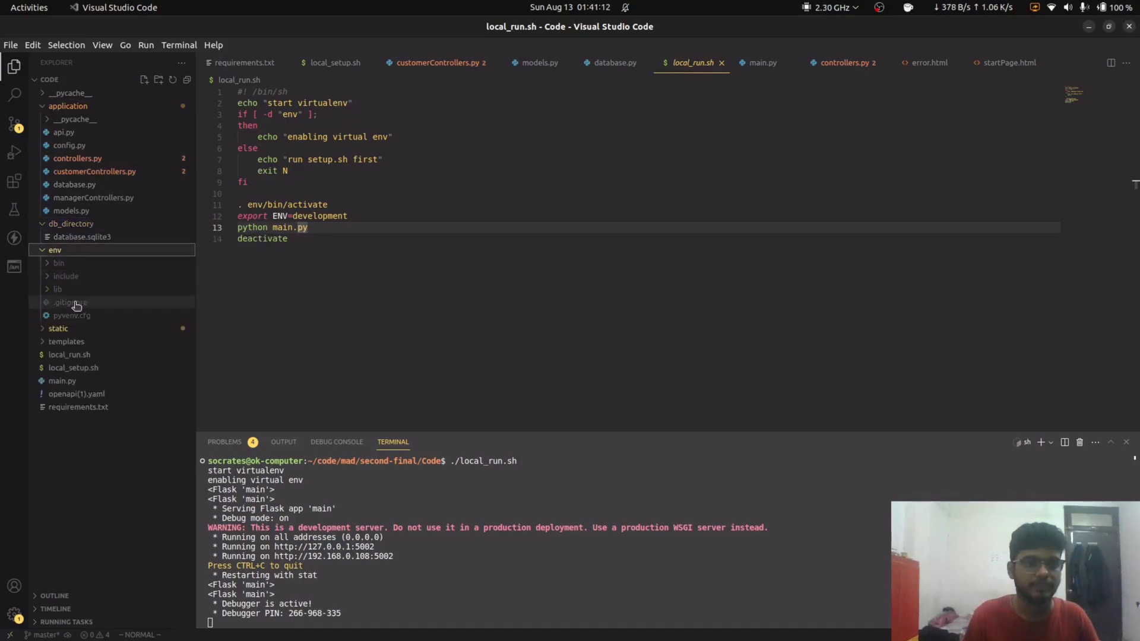
click(55, 249)
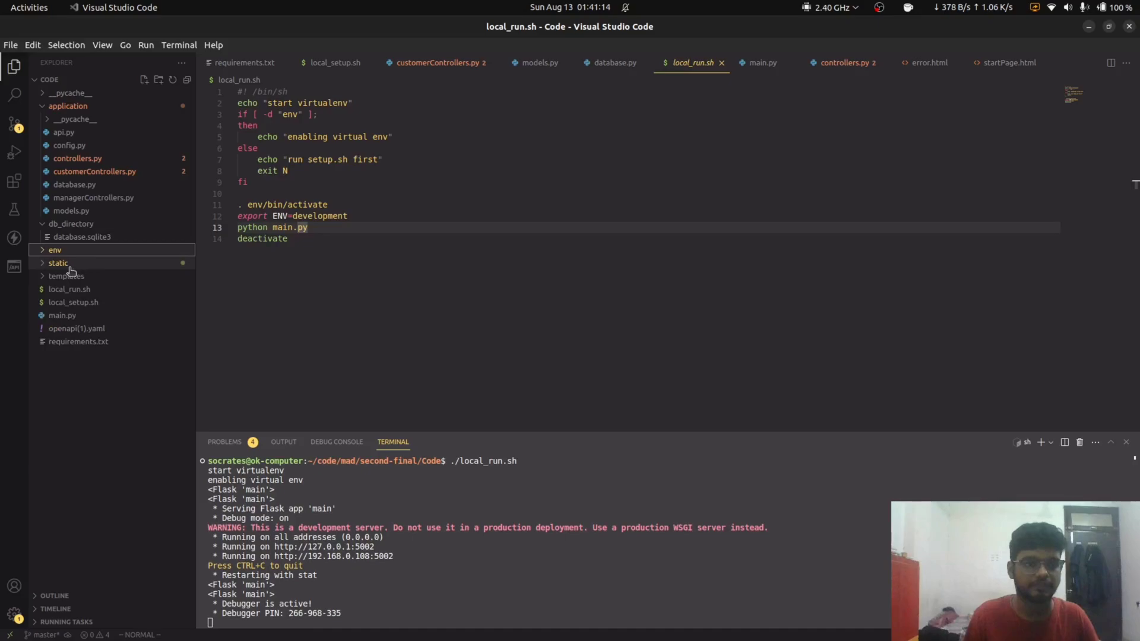
click(58, 262)
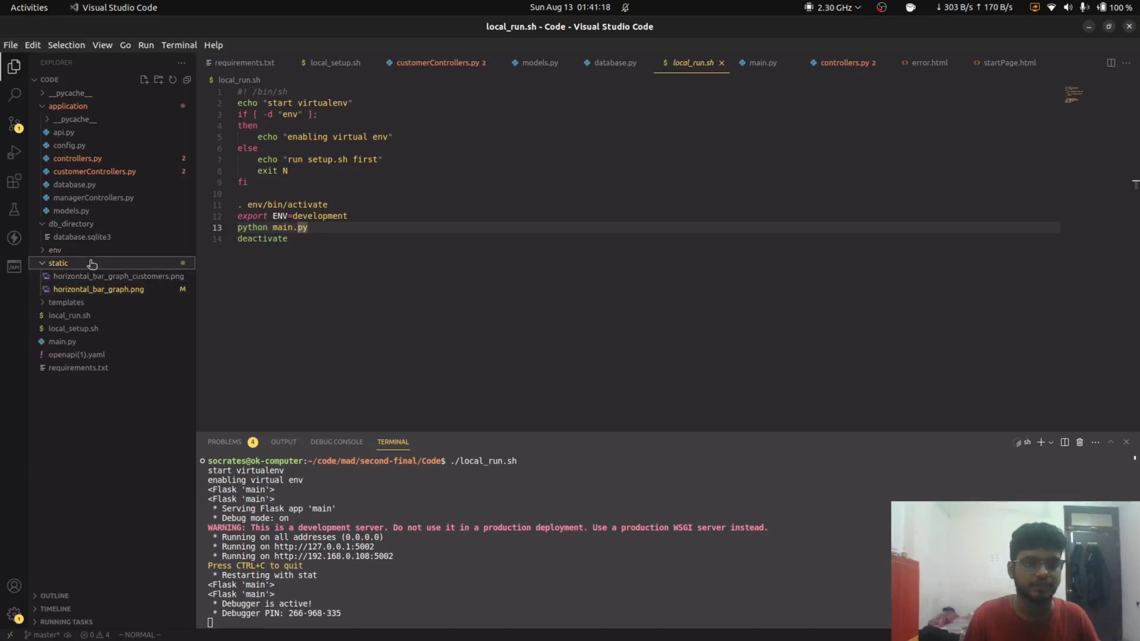
click(67, 276)
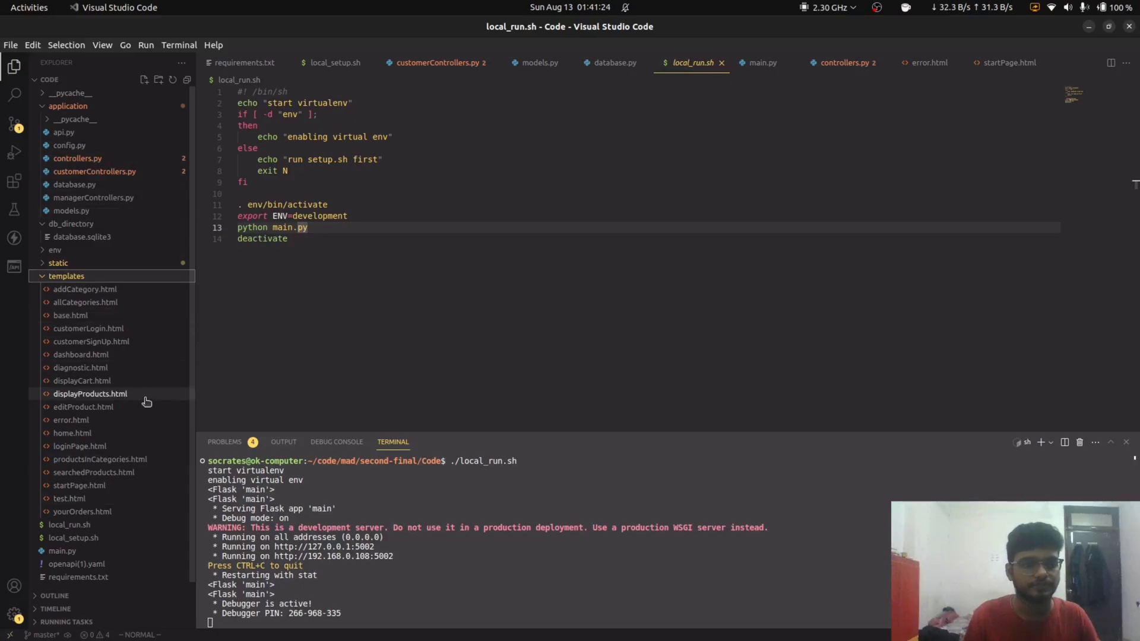
click(67, 275)
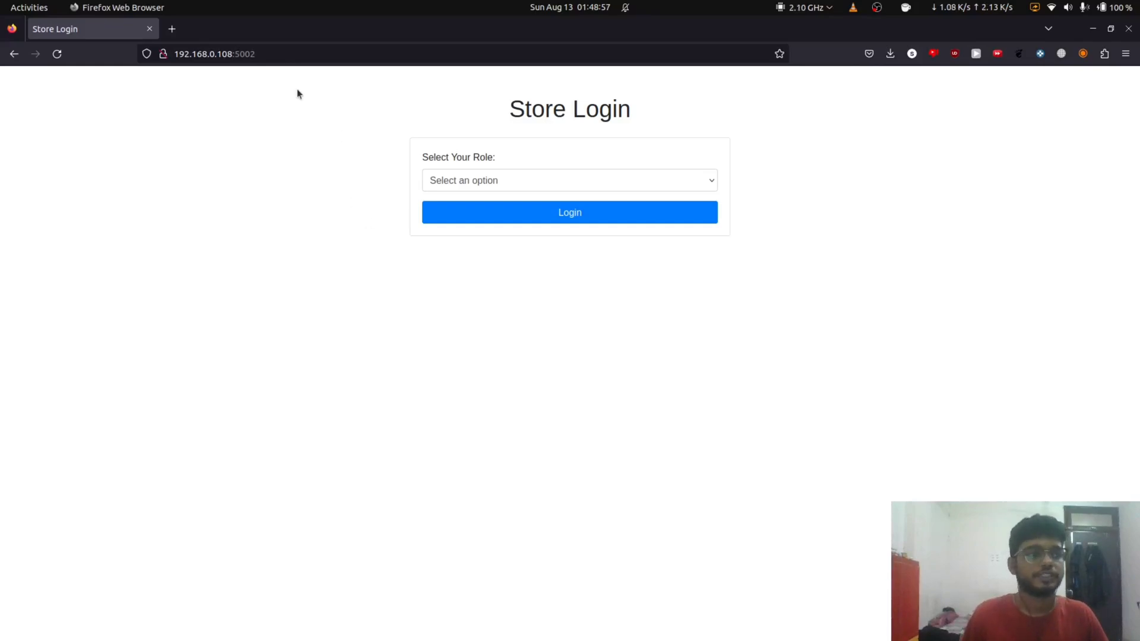
mouse_move(499, 200)
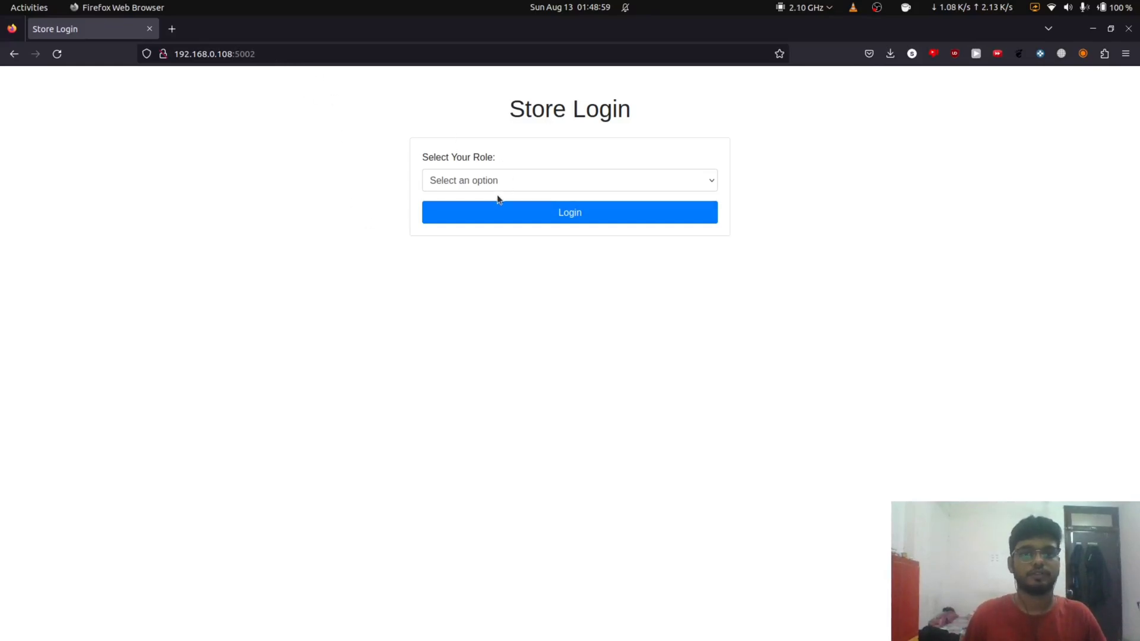
click(569, 180)
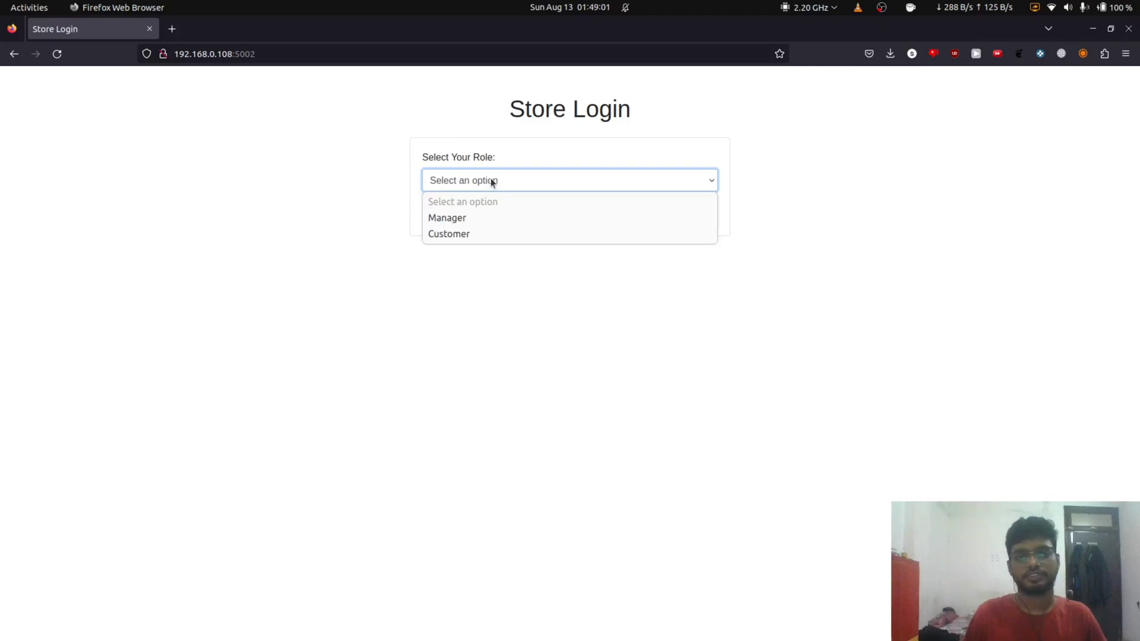
click(449, 234)
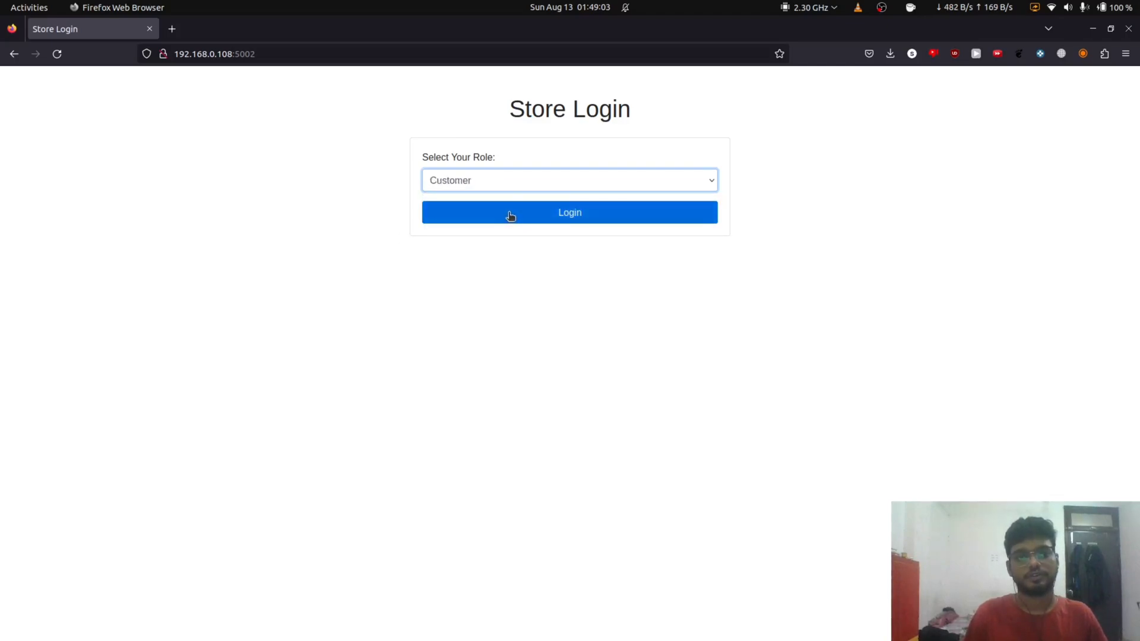
click(569, 213)
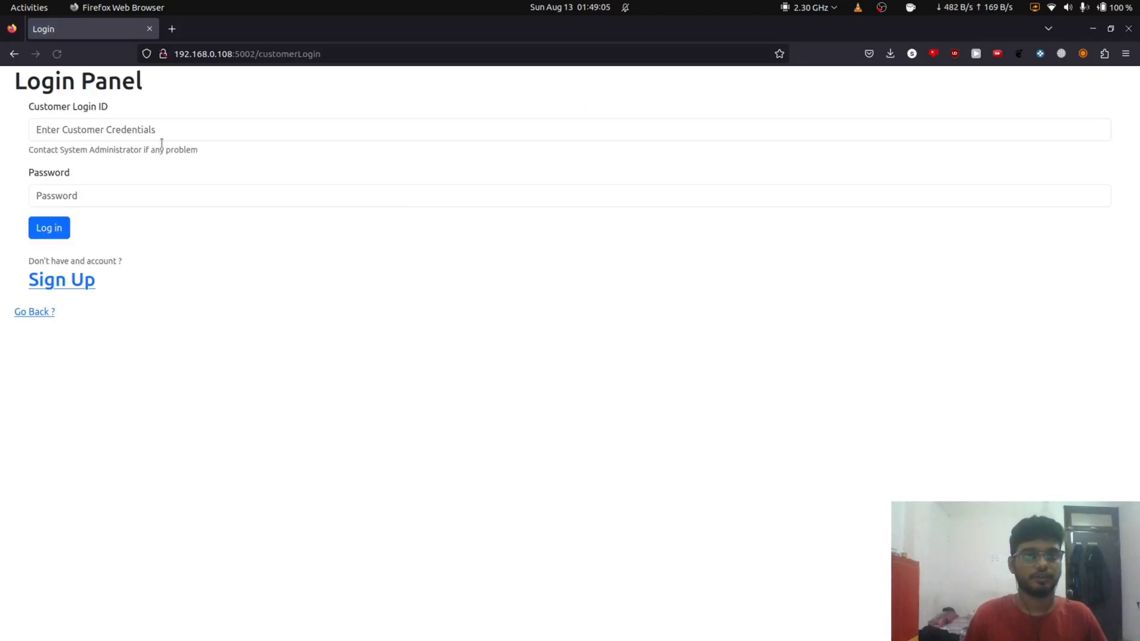
text(skhera)
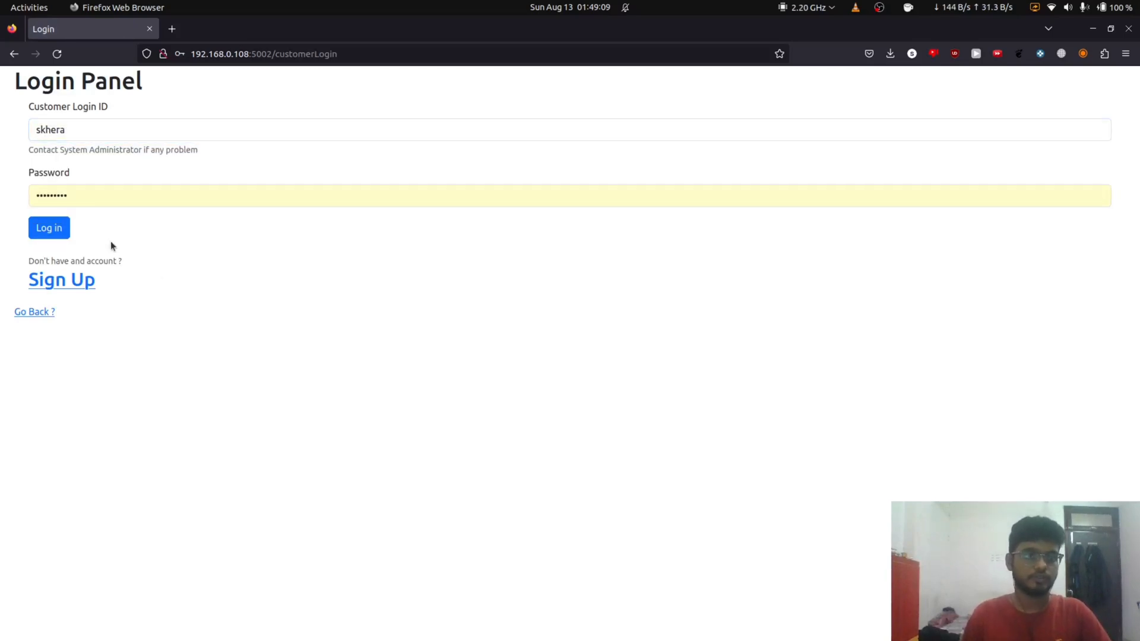
click(49, 228)
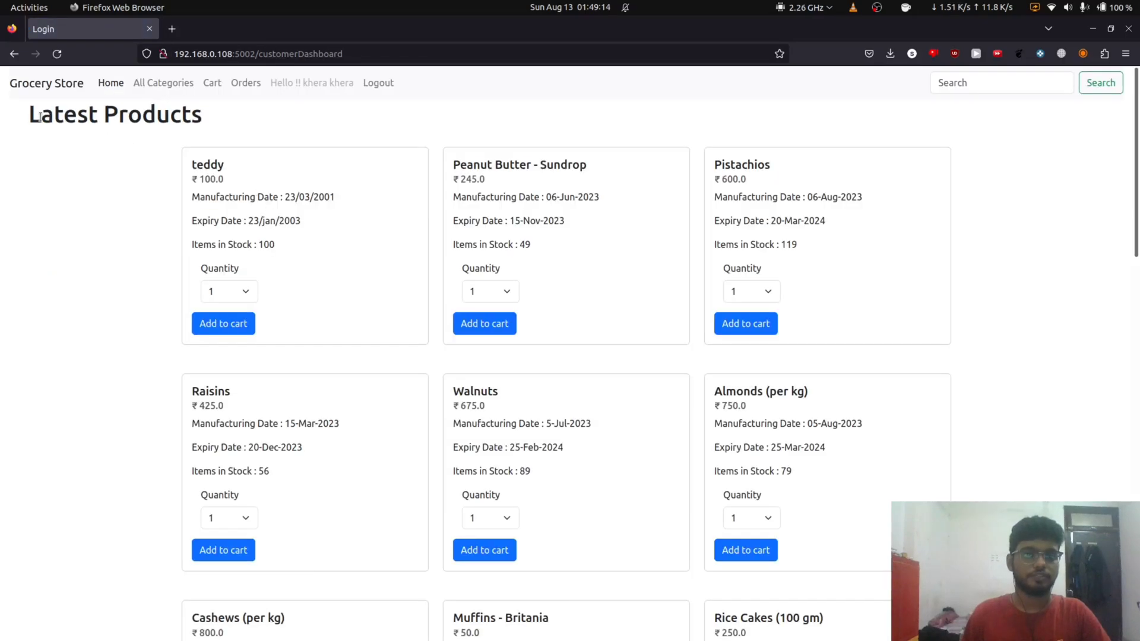
Step: Add 7 Peanut Butter - Sundrop and 9 Muffins - Britania from Bread and Bakery to the cart
double_click(206, 164)
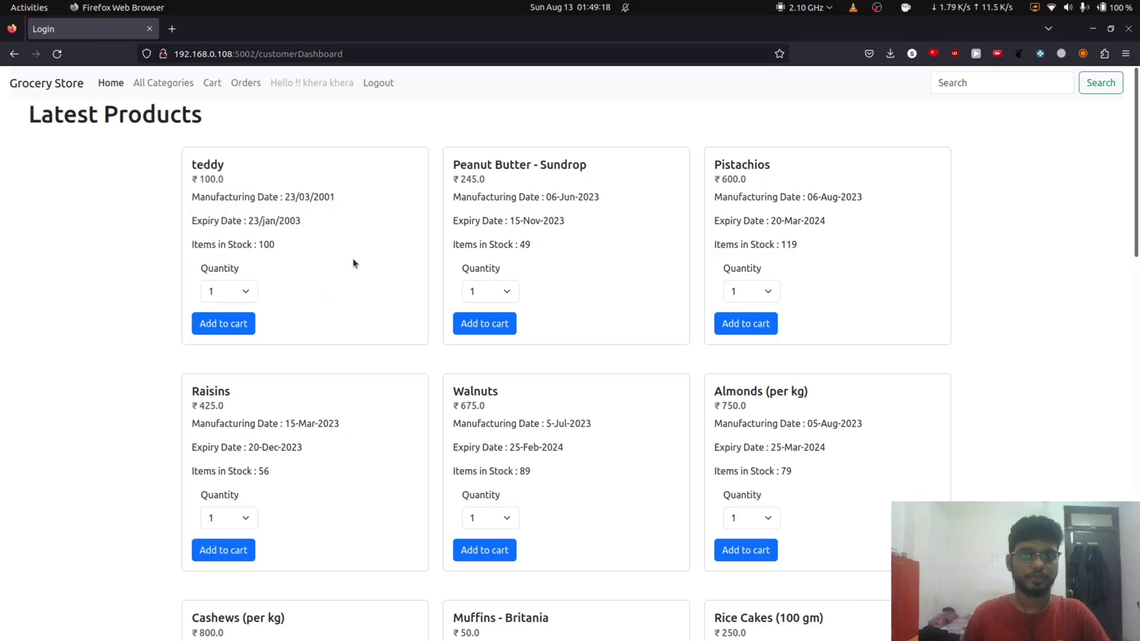
click(163, 82)
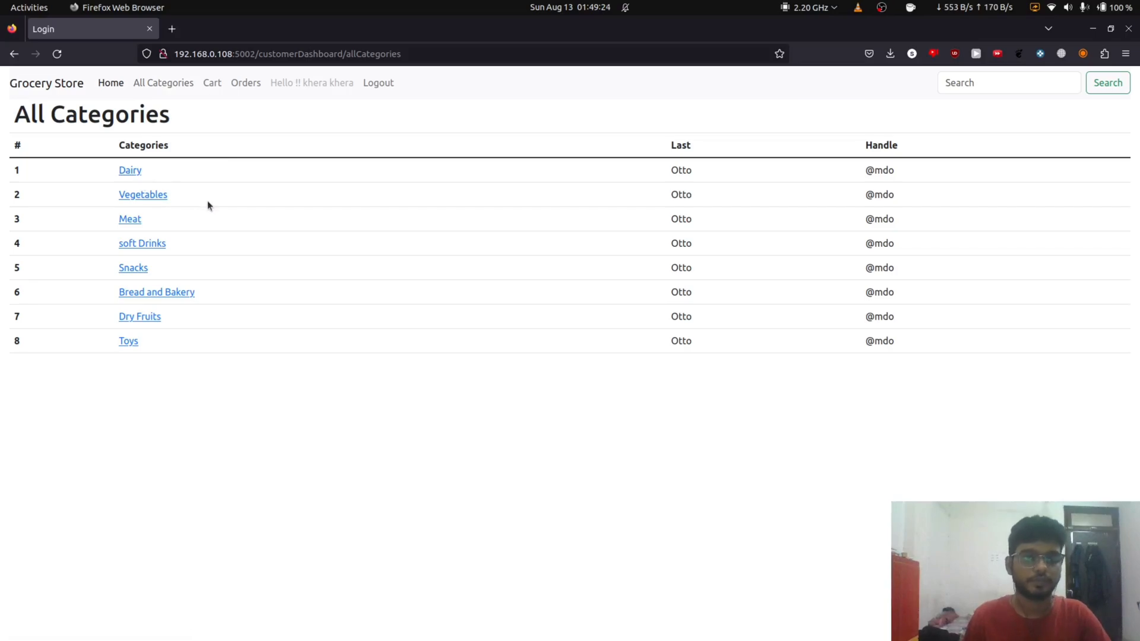
mouse_move(199, 264)
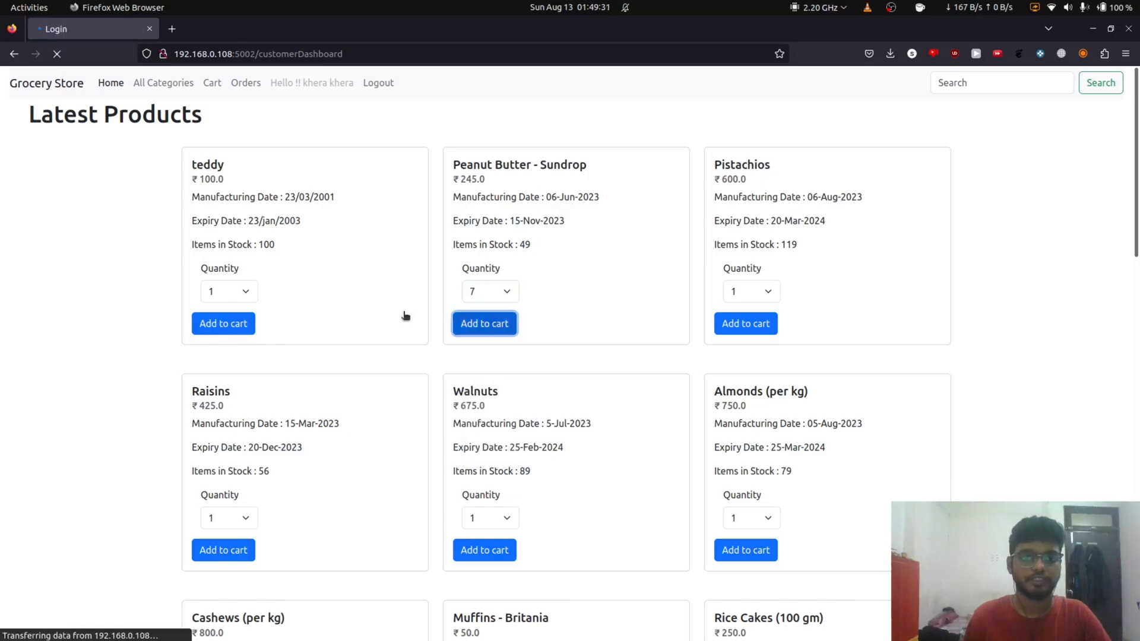
click(163, 82)
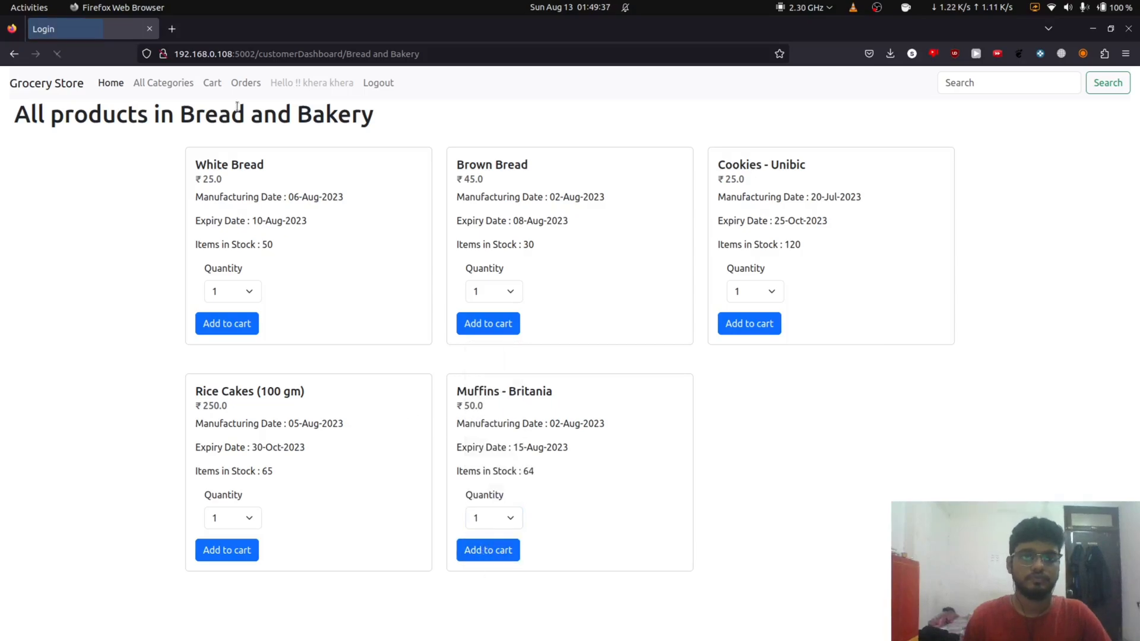
click(212, 82)
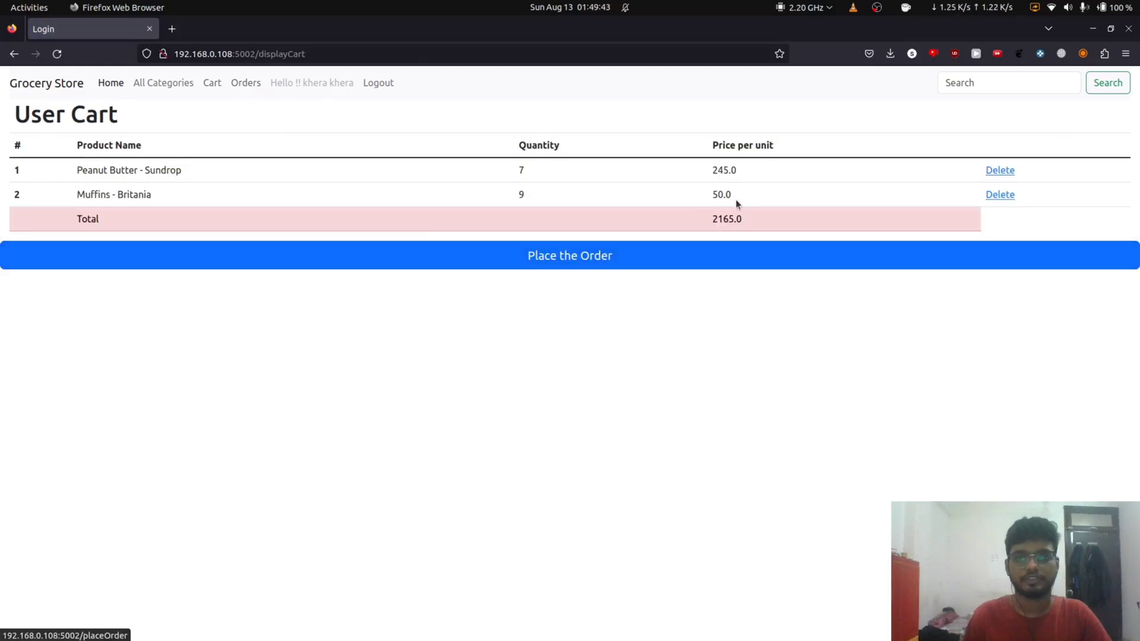
Step: Place the order for the 2165.0 cart, then log out of the customer account
click(568, 255)
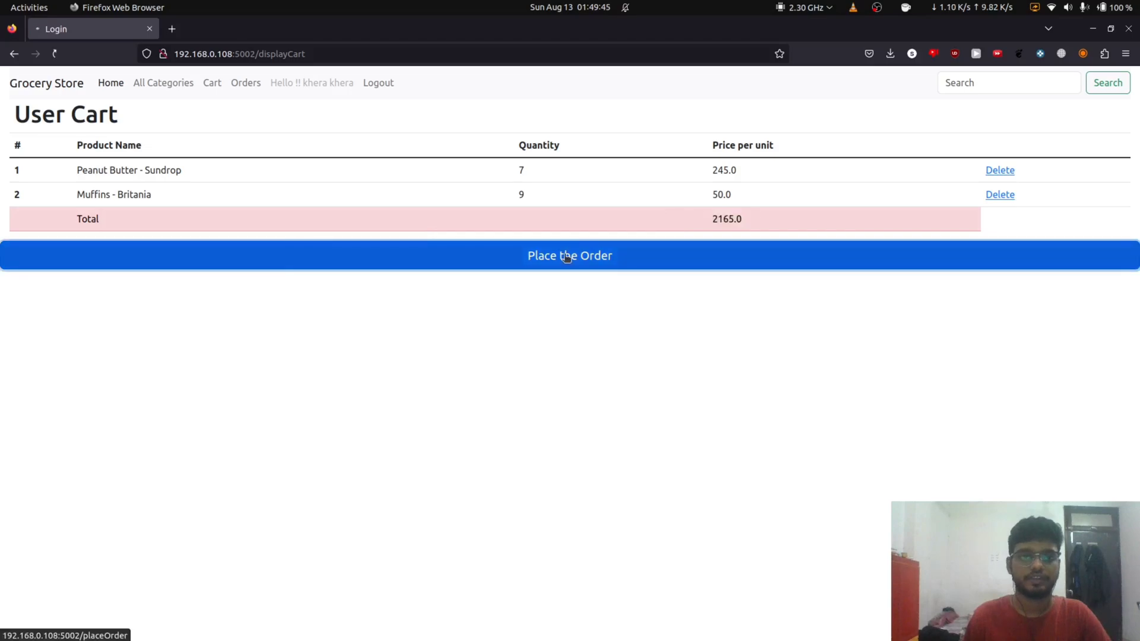
click(569, 255)
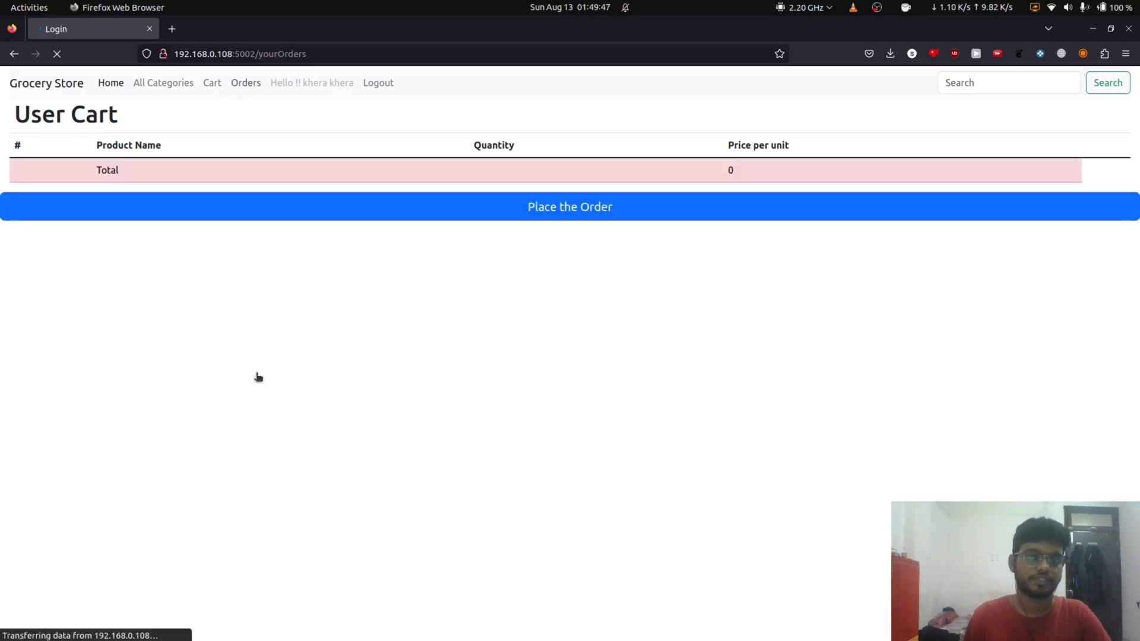
click(245, 82)
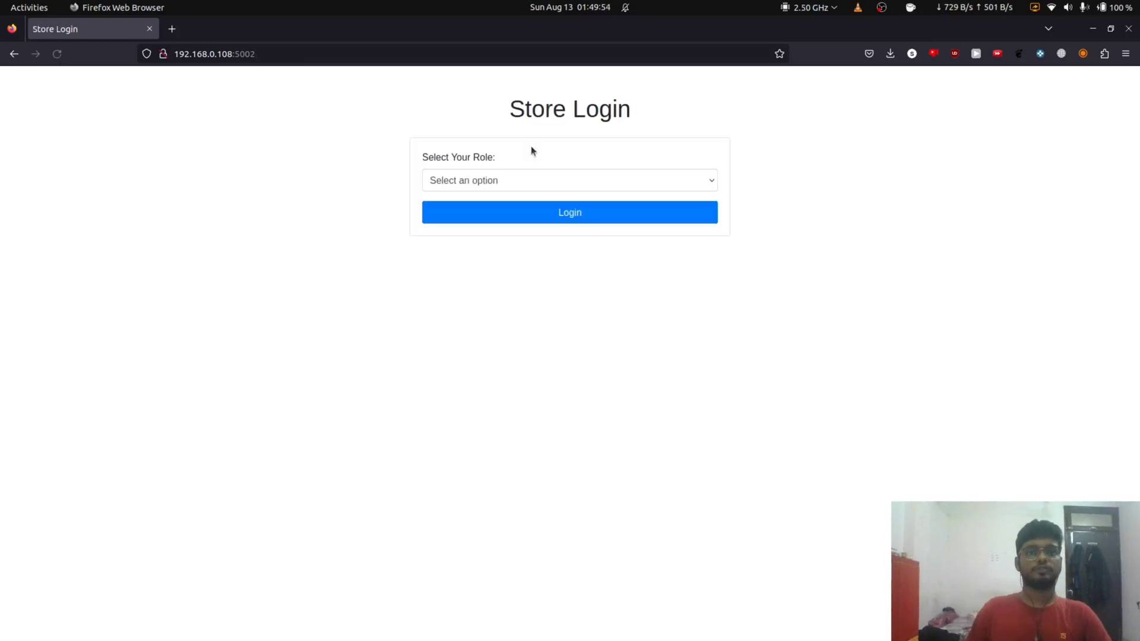
Step: Sign in with the Manager role and reach the admin category list
click(569, 181)
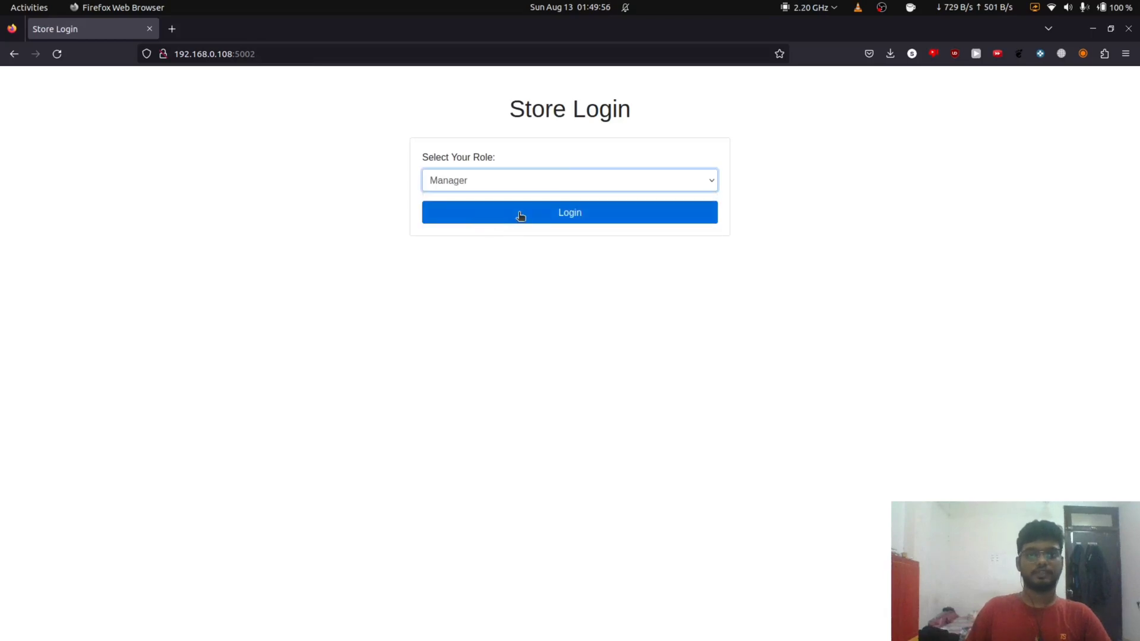
click(569, 213)
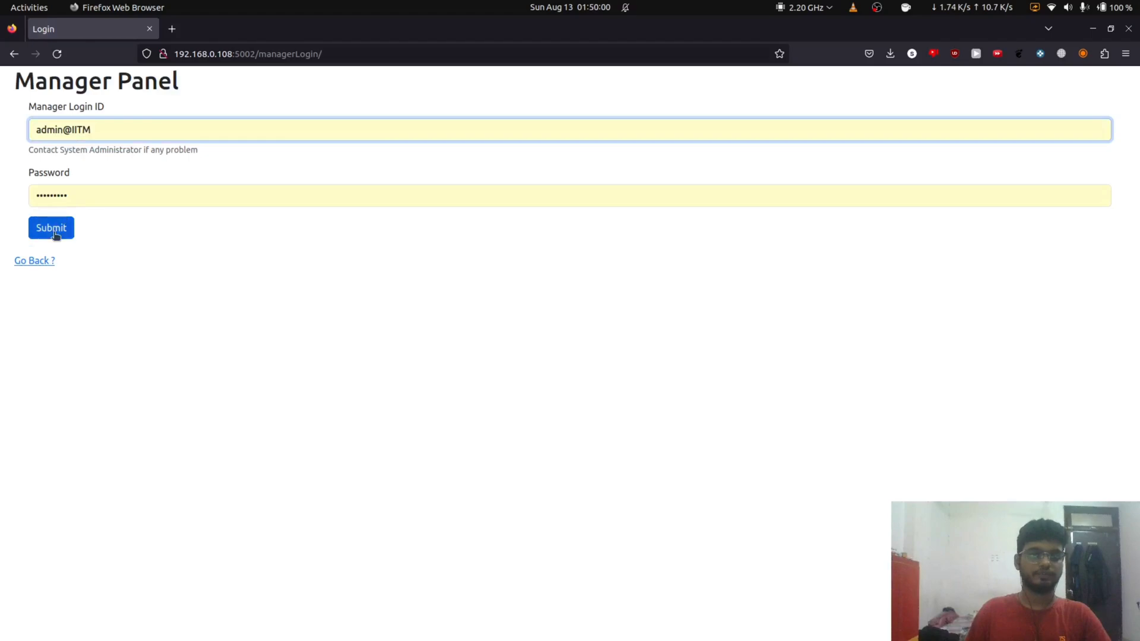
click(51, 228)
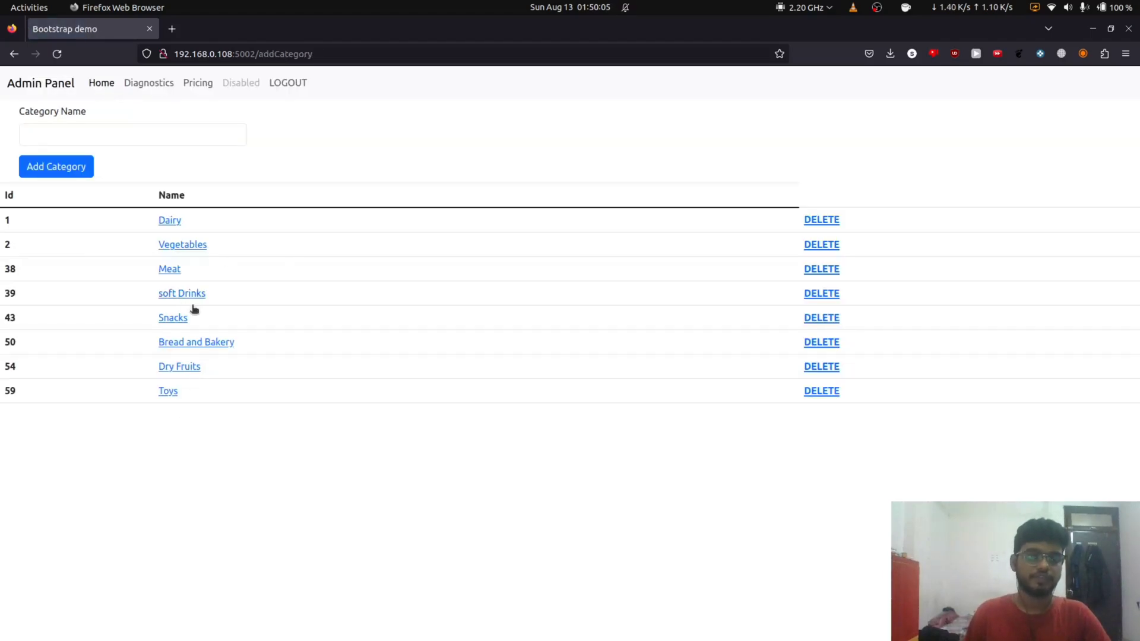
Step: Create a 'test' category, view its products page, and return to the category list
click(131, 134)
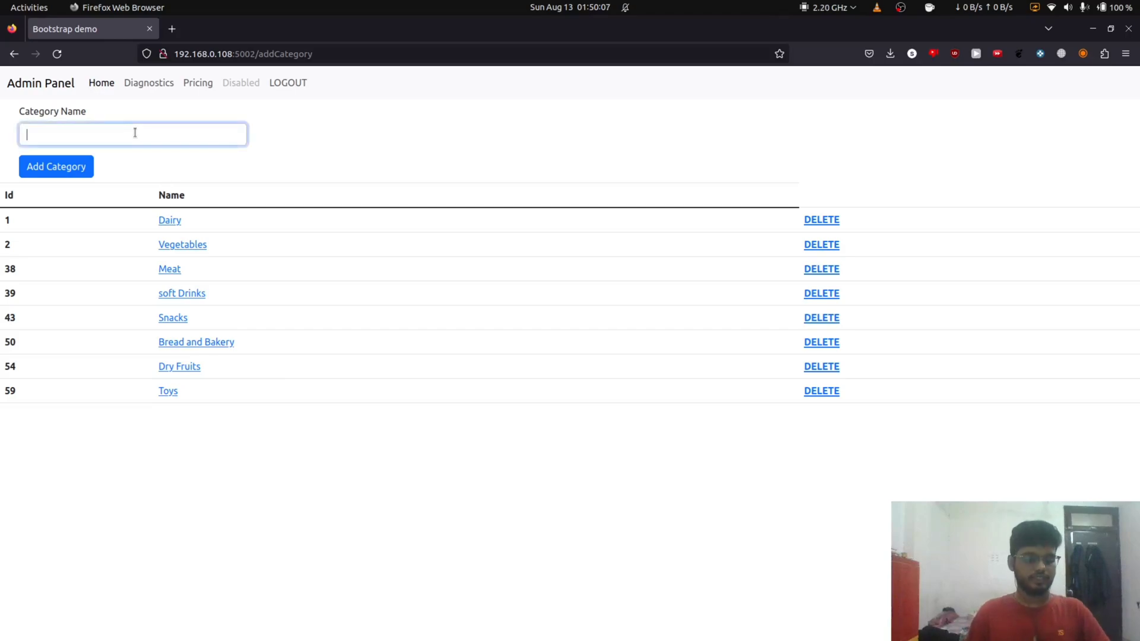
click(56, 166)
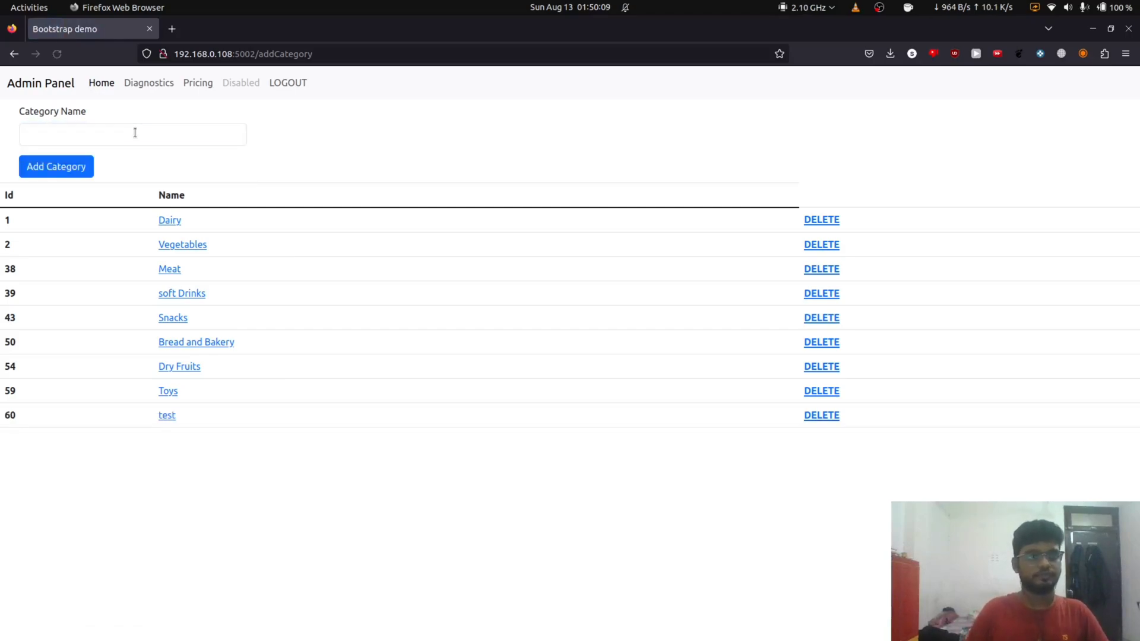
click(166, 416)
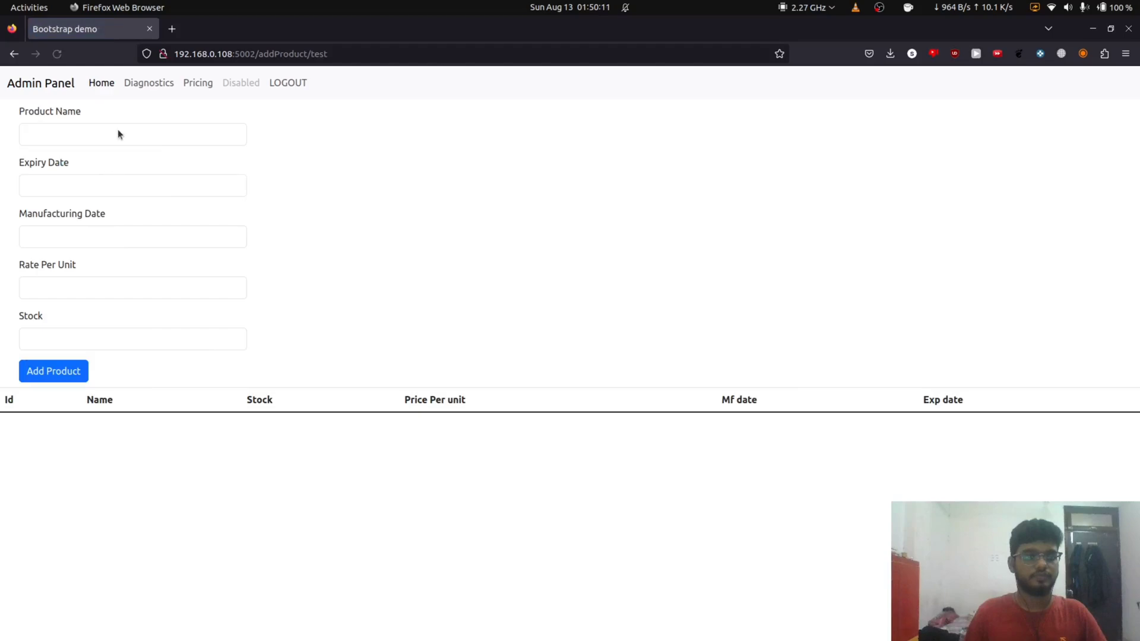
click(131, 134)
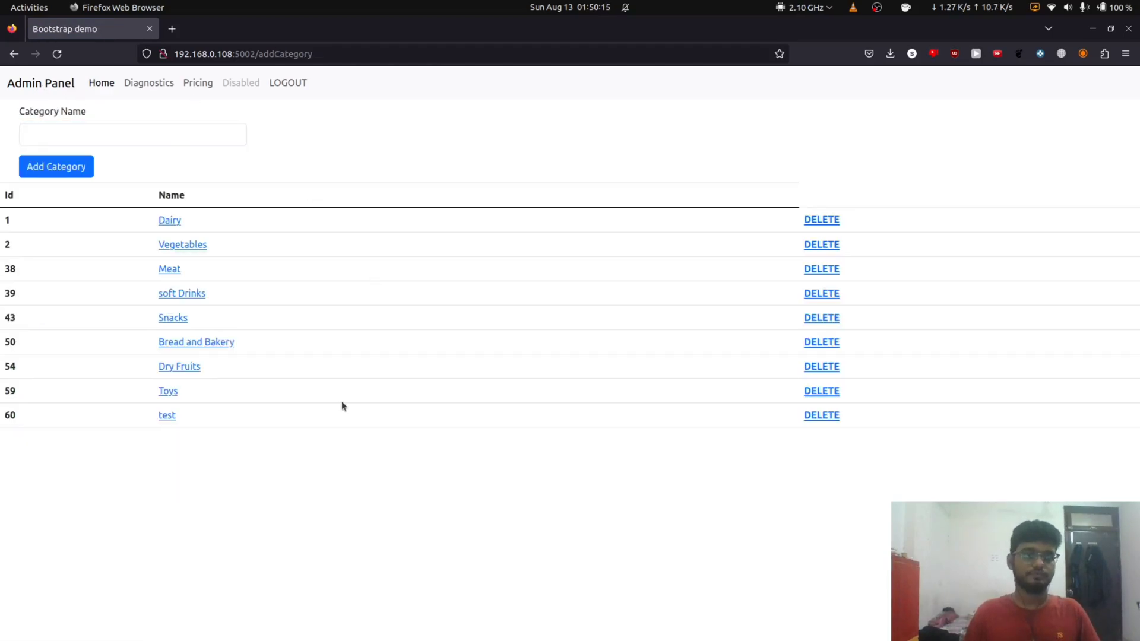
click(287, 81)
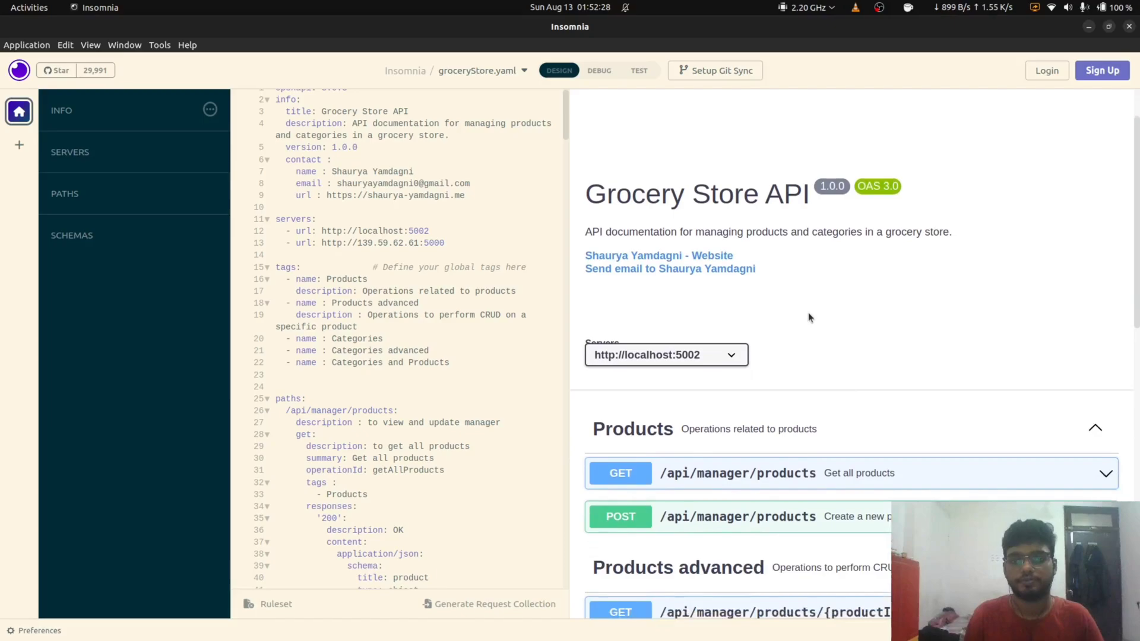
Step: Scroll the groceryStore.yaml preview through the Products, Categories and Categories and Products endpoints
scroll(down, 3)
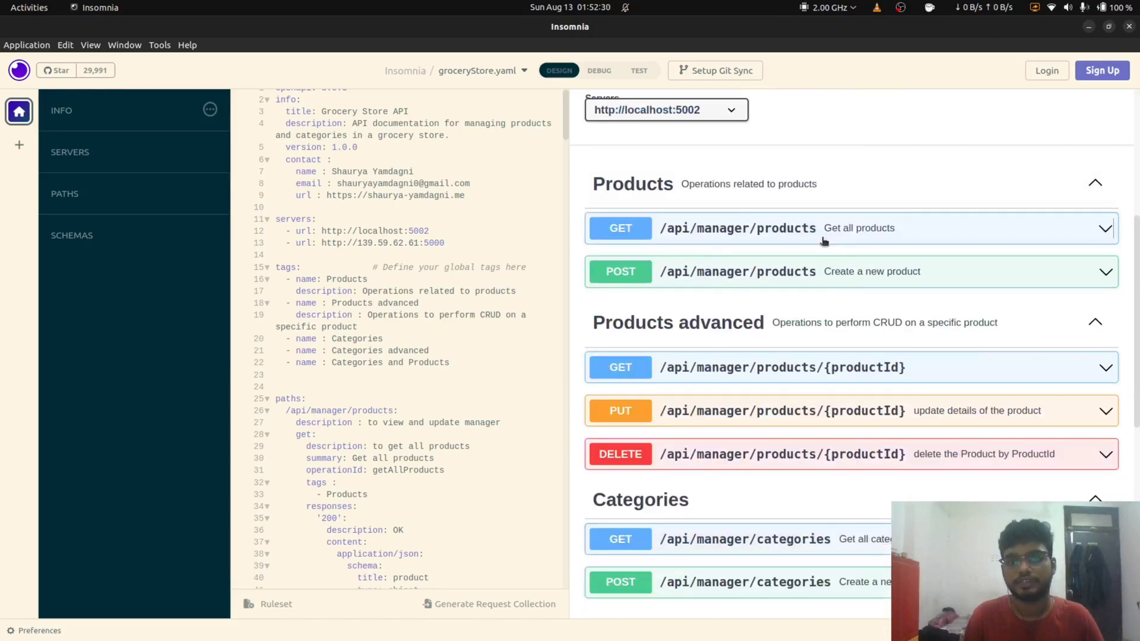
mouse_move(714, 285)
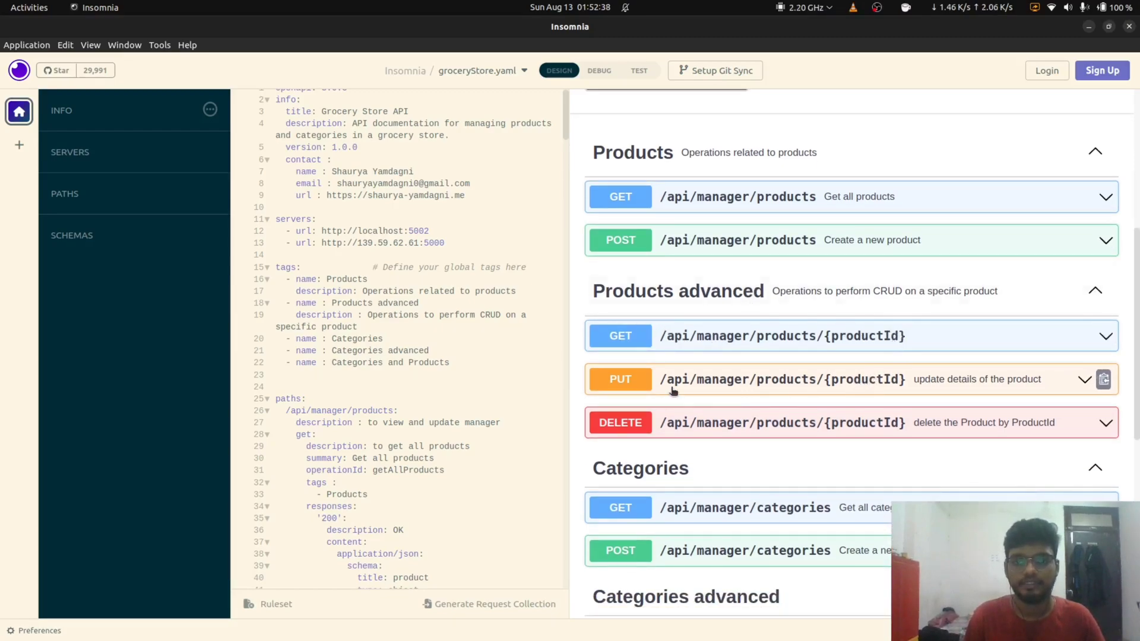
mouse_move(786, 415)
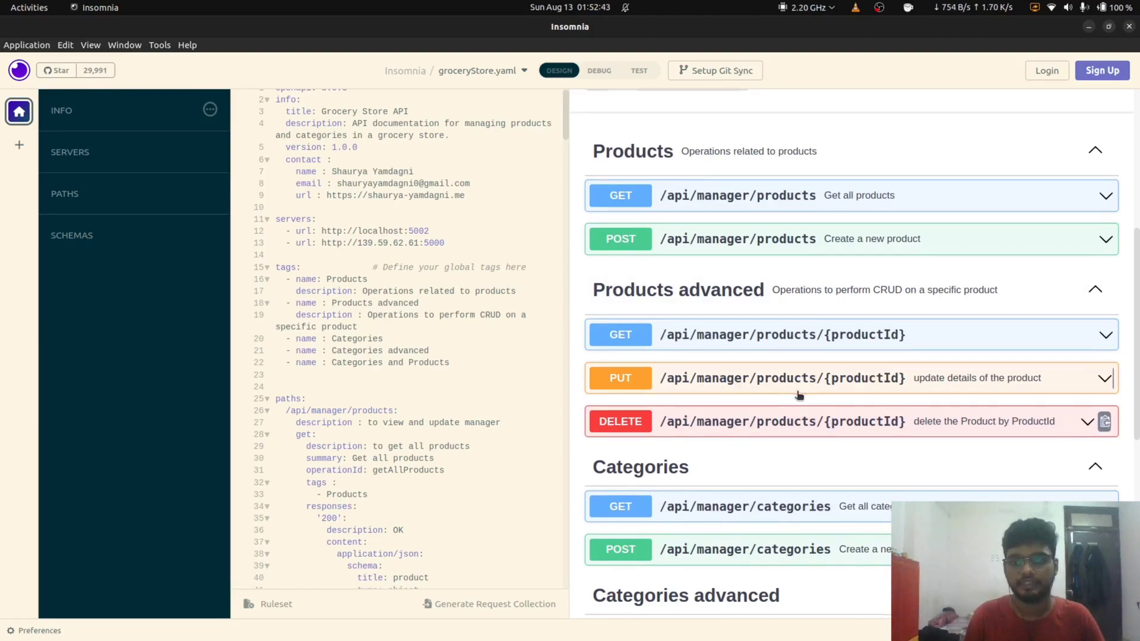
scroll(down, 3)
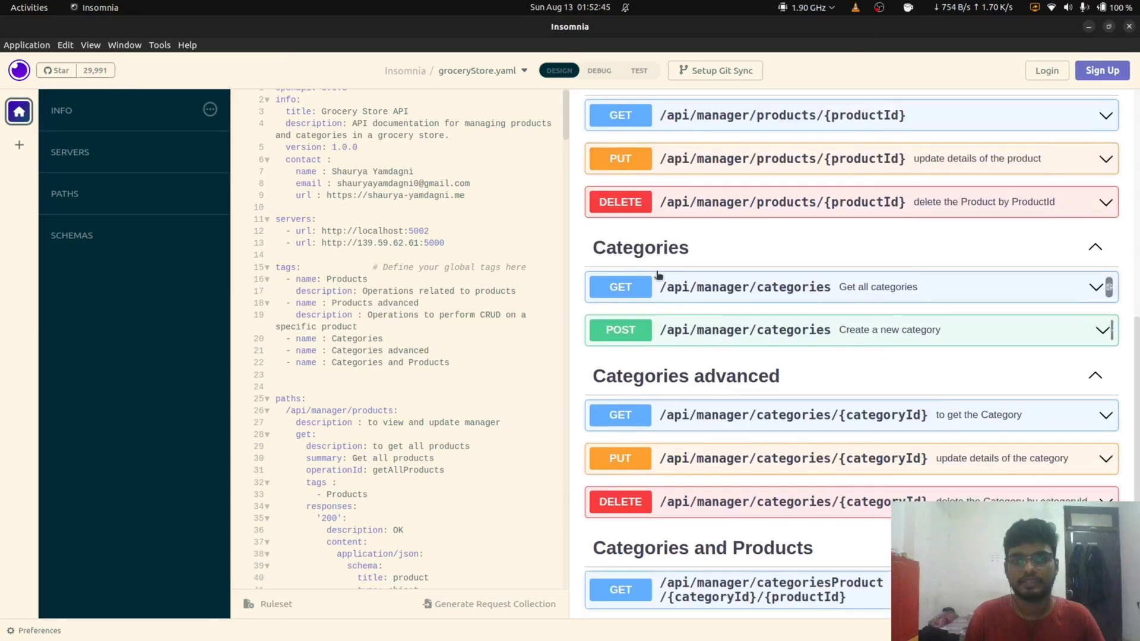
scroll(down, 3)
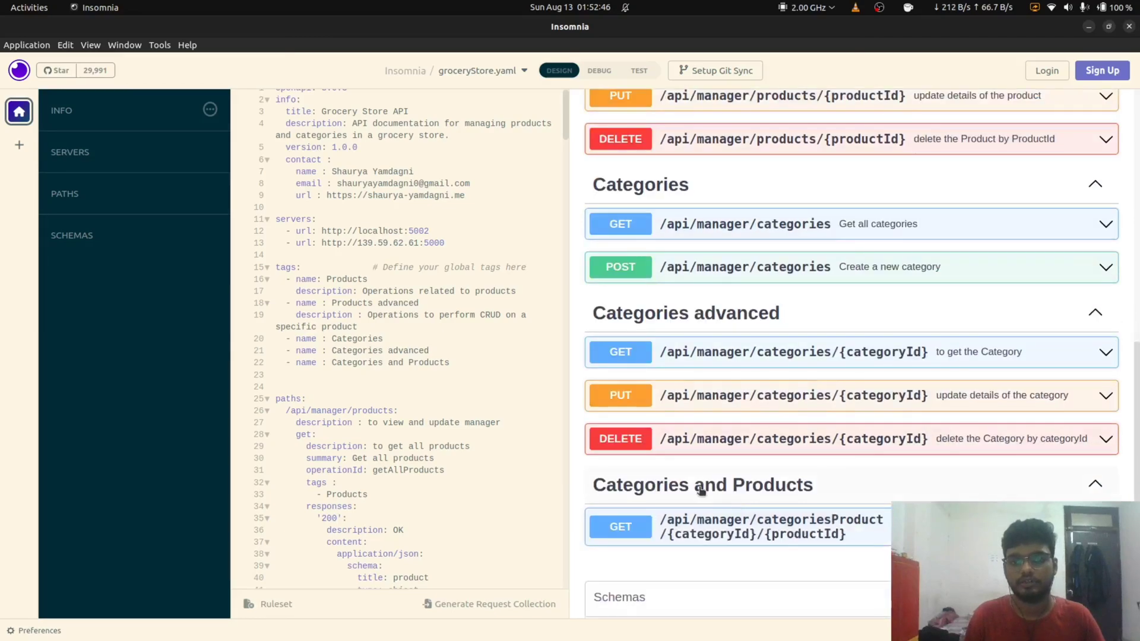
mouse_move(762, 496)
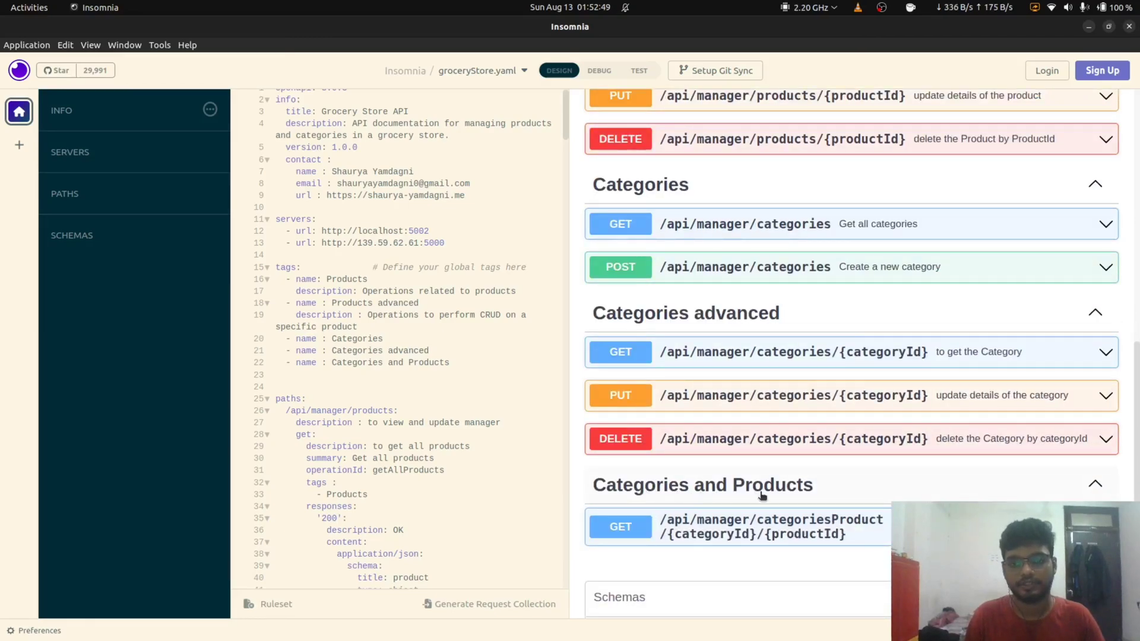